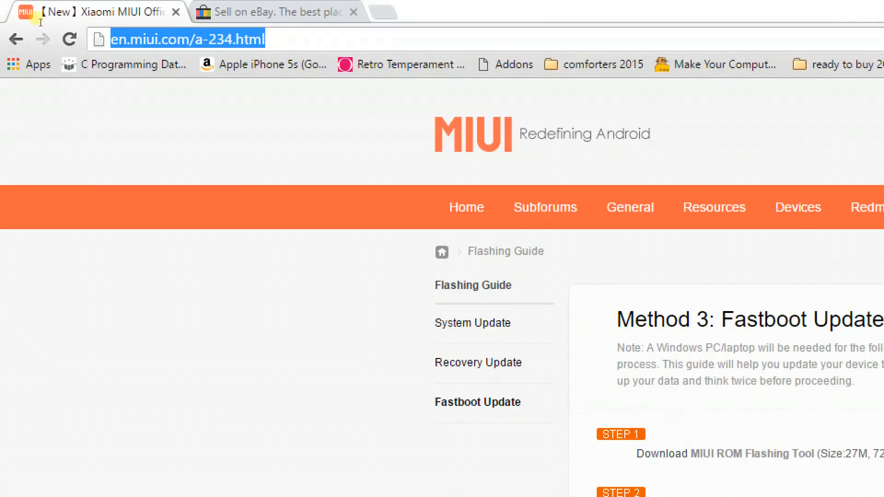
Step: Scroll the Step 2 device list down to the Redmi 2 Latest Global Stable fastboot download link
scroll("down", 3)
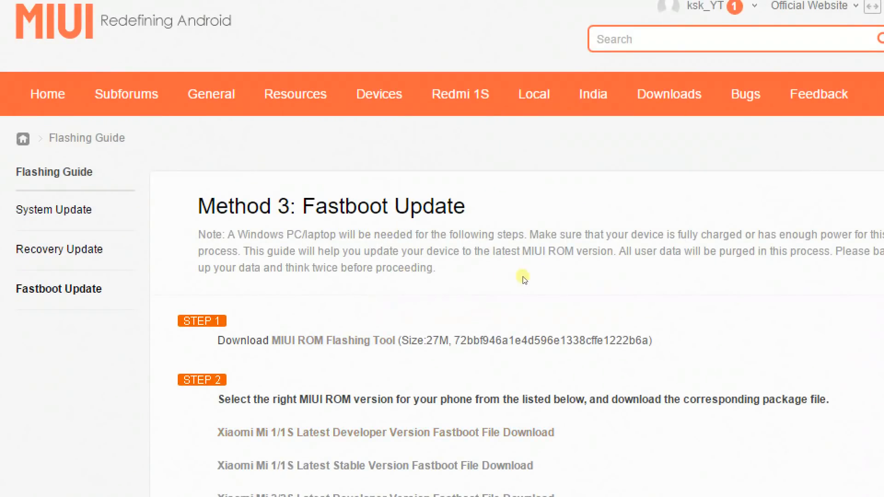
scroll("down", 3)
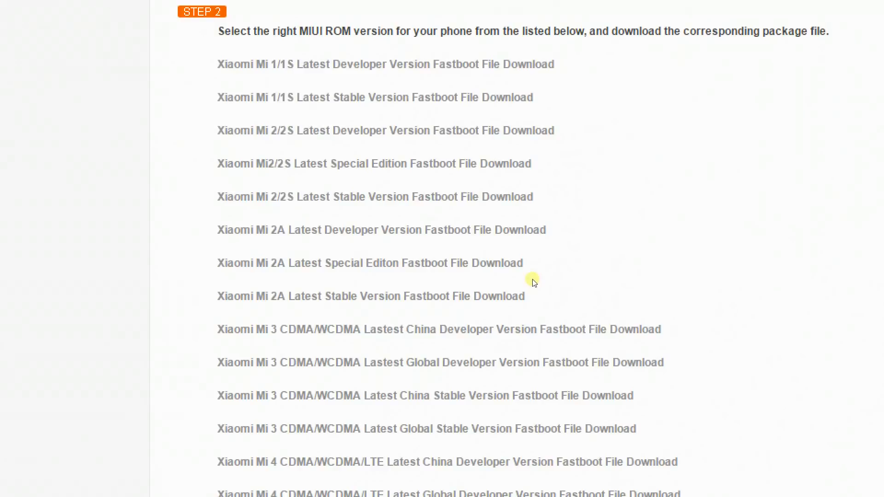
scroll("up", 3)
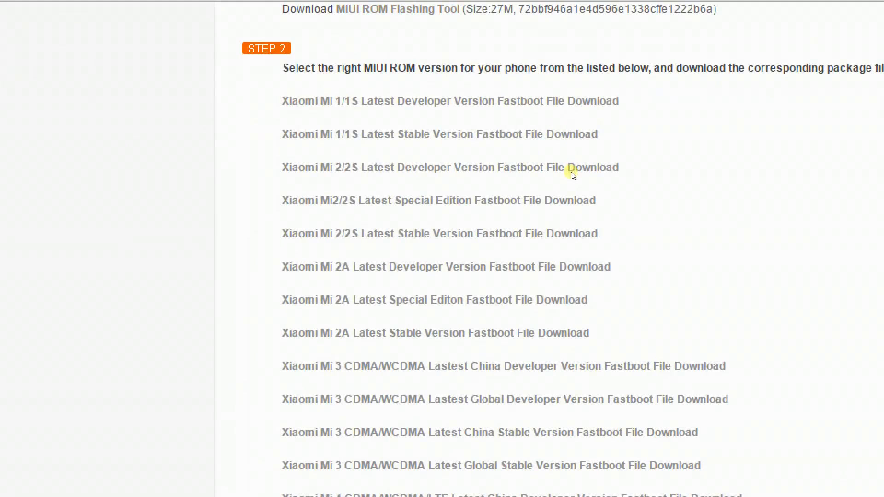
scroll("down", 3)
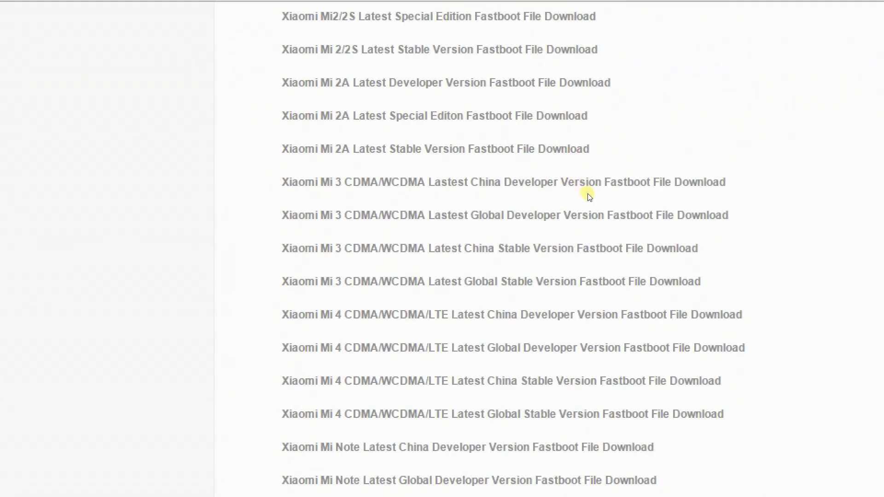
scroll("down", 3)
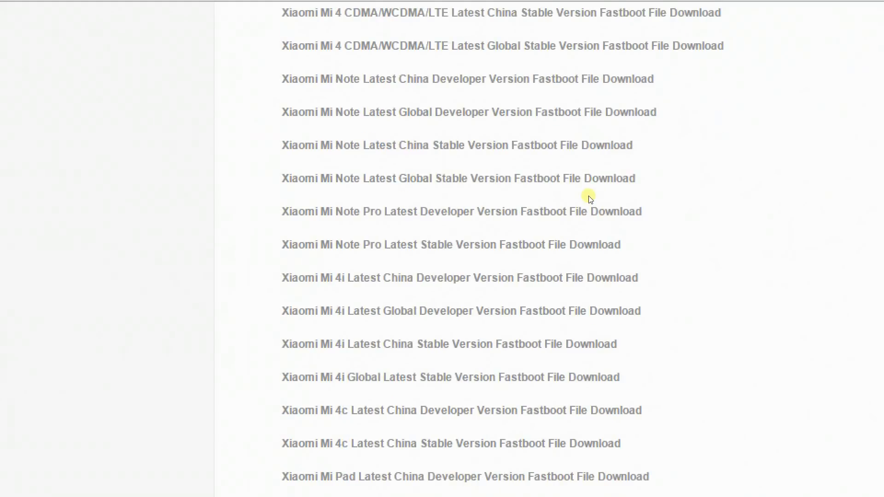
scroll("down", 3)
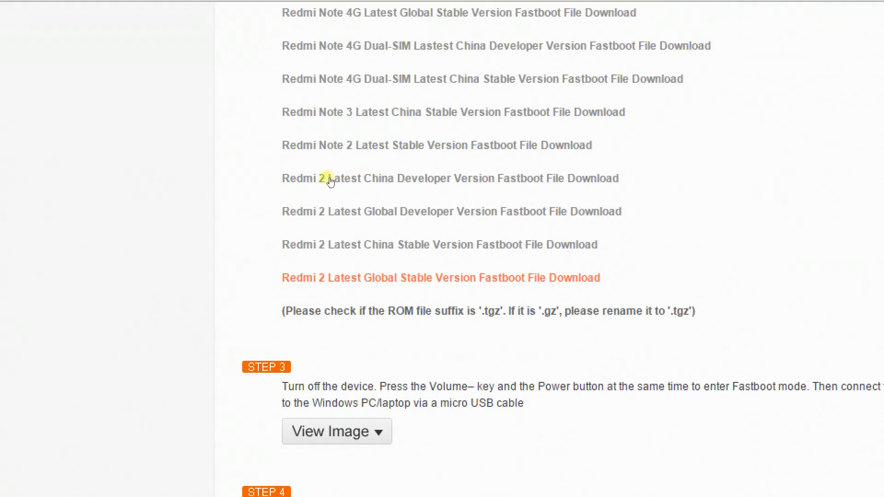
mouse_move(392, 179)
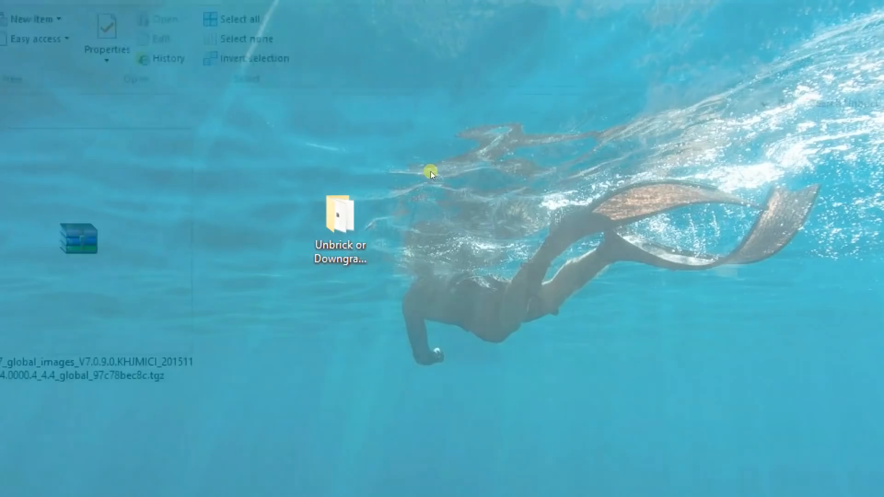
Step: From the Unbrick or Downgrade MI folder, run MiPhone2015731 as administrator and allow the UAC prompt
double_click(340, 217)
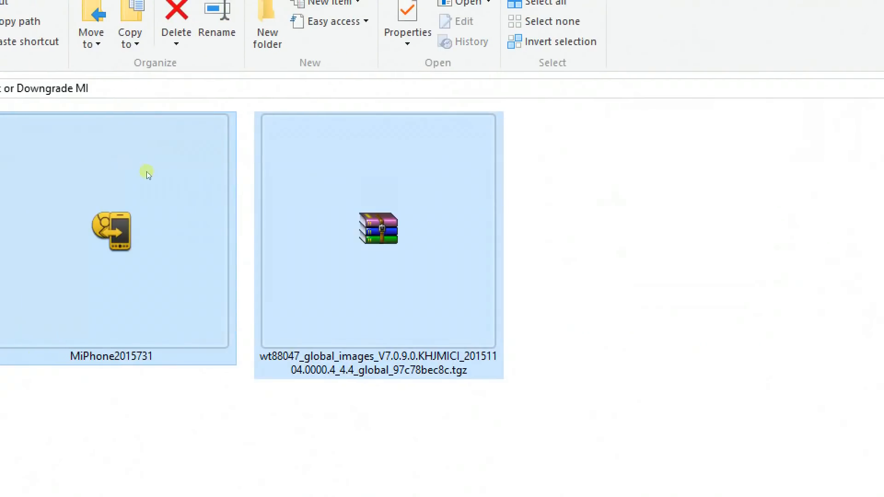
left_click(160, 179)
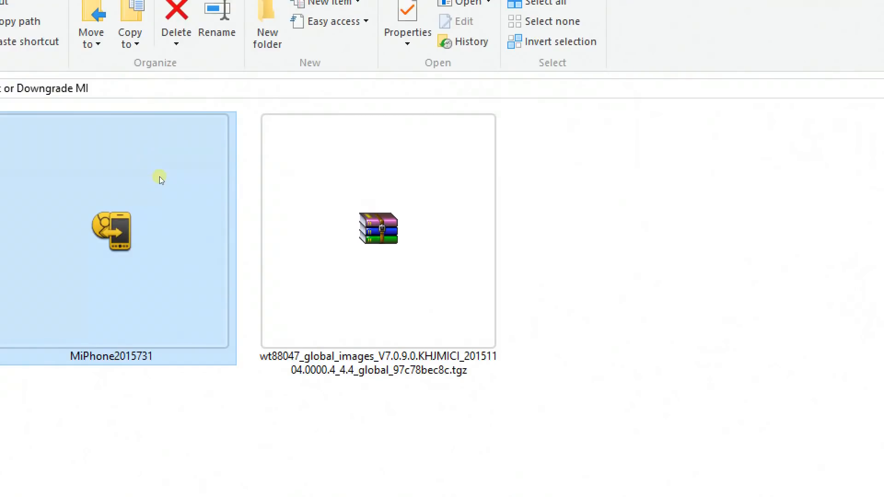
right_click(113, 235)
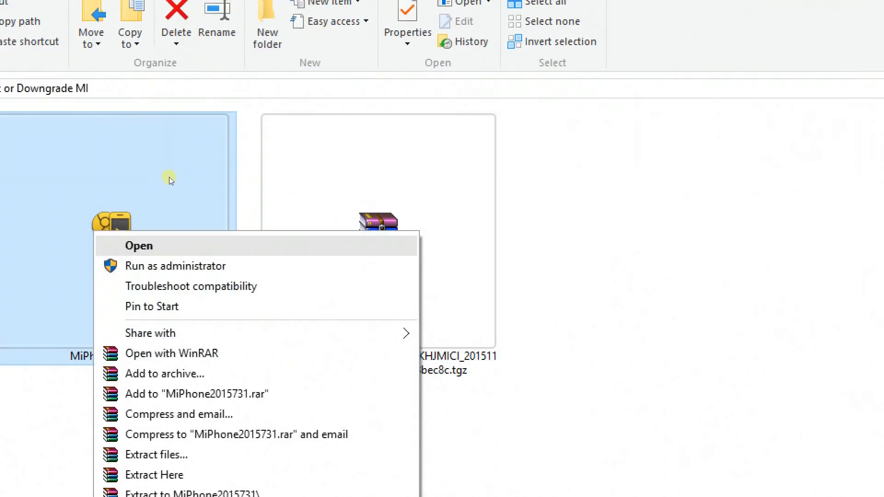
left_click(138, 245)
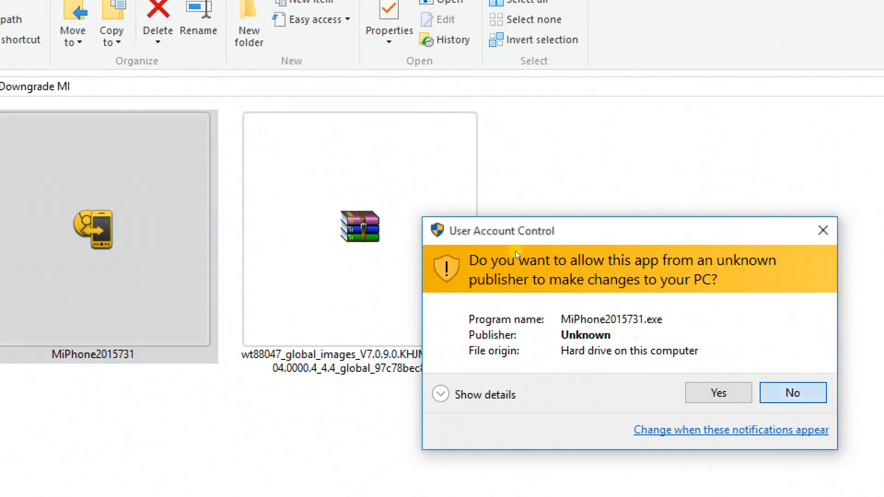
left_click(794, 393)
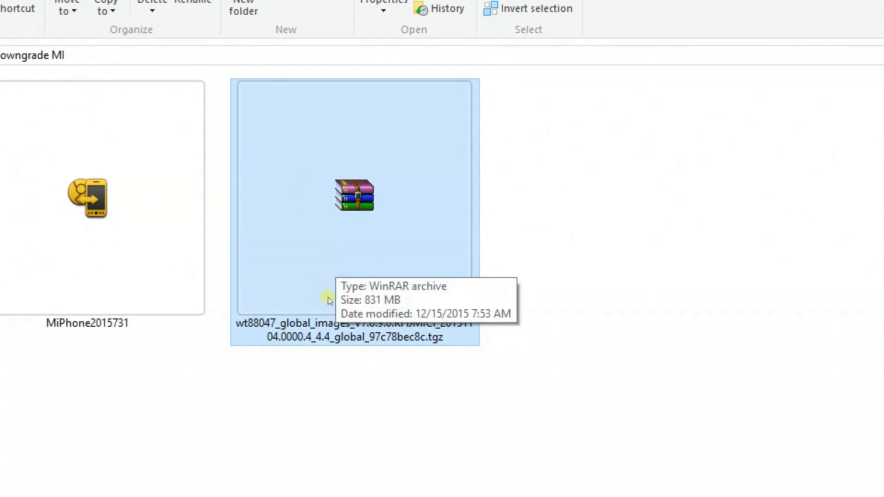
left_click(353, 330)
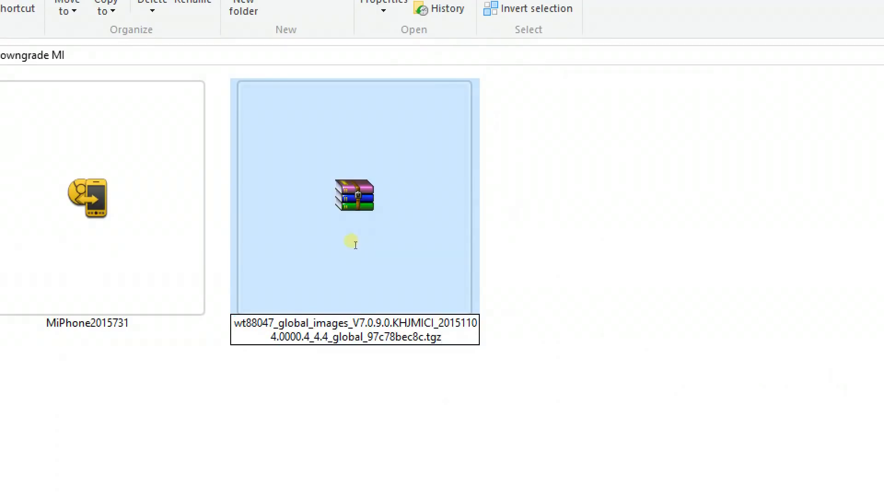
double_click(432, 337)
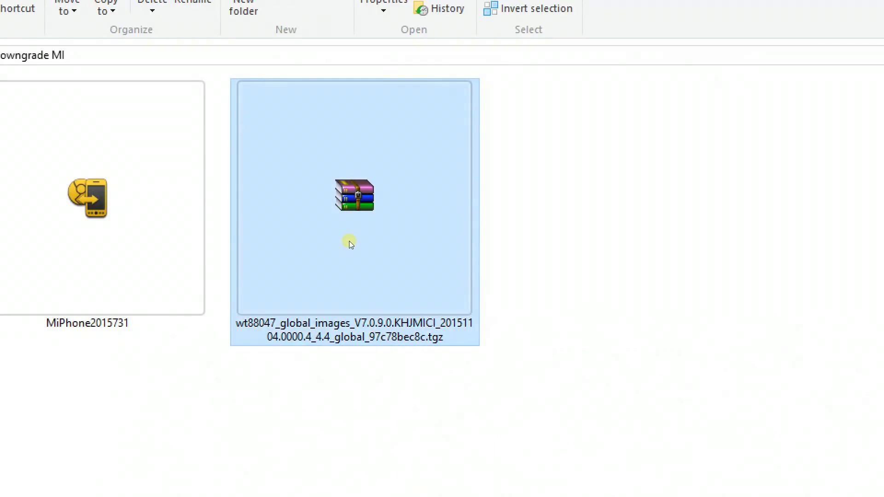
mouse_move(276, 120)
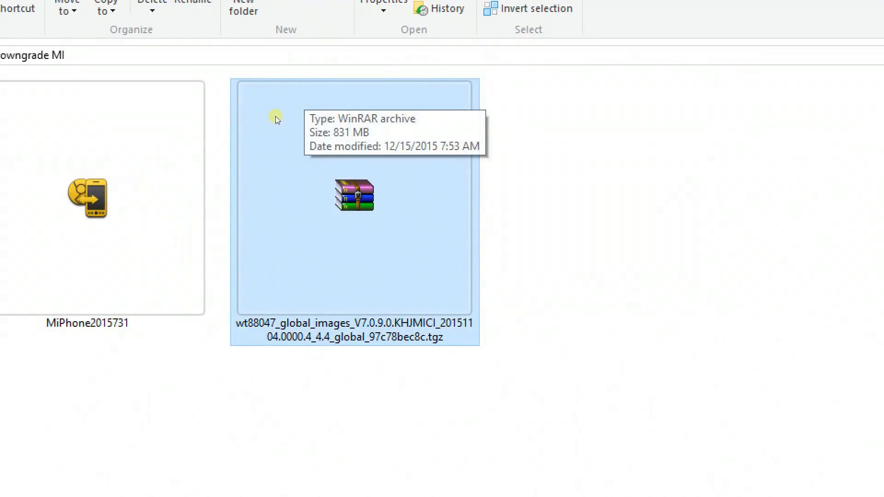
Step: Extract the .tgz ROM with WinRAR into its wt88047_global folder and open the inner images folder
right_click(353, 196)
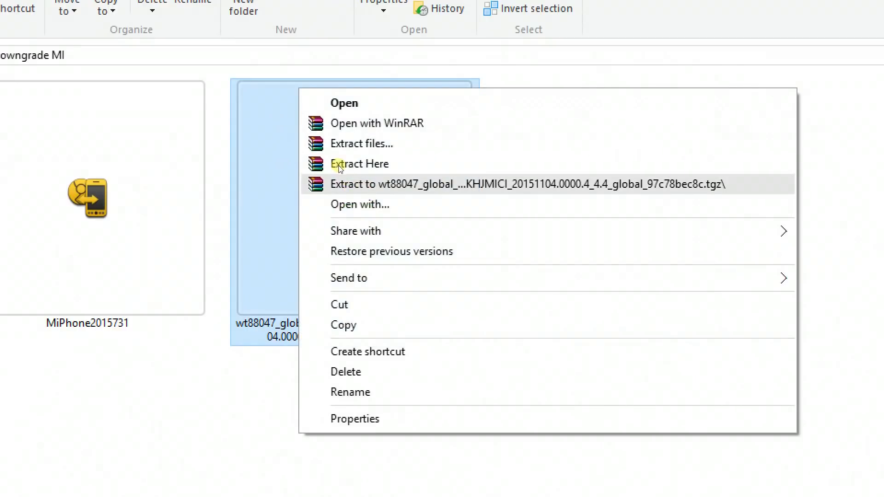
left_click(360, 164)
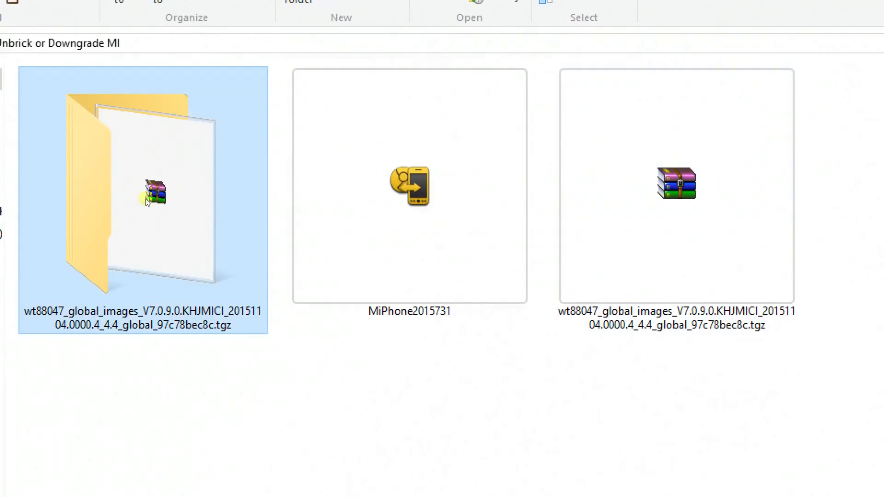
mouse_move(158, 169)
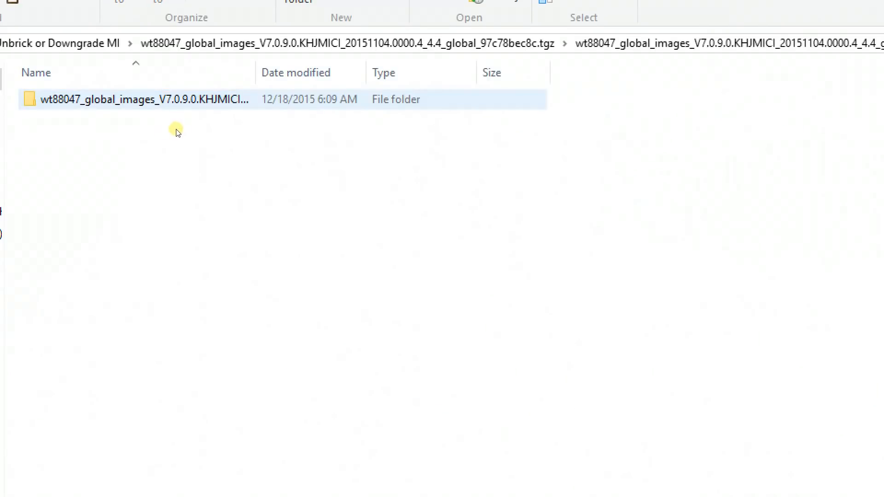
double_click(138, 100)
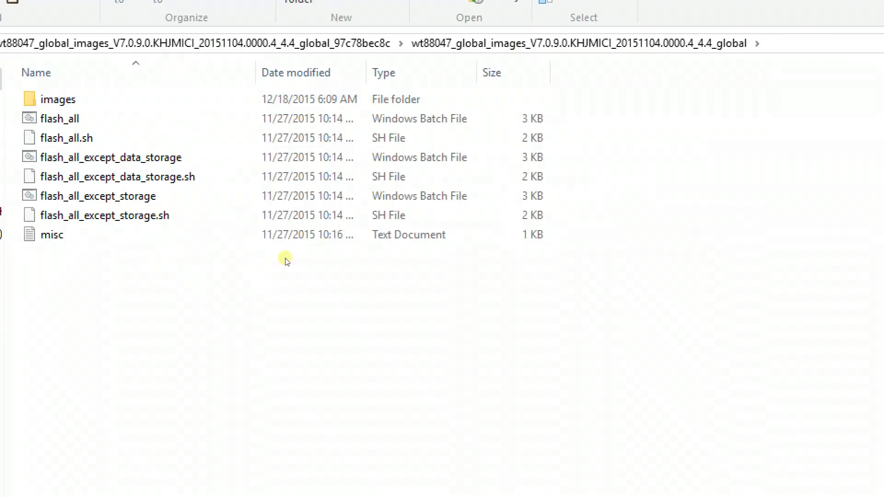